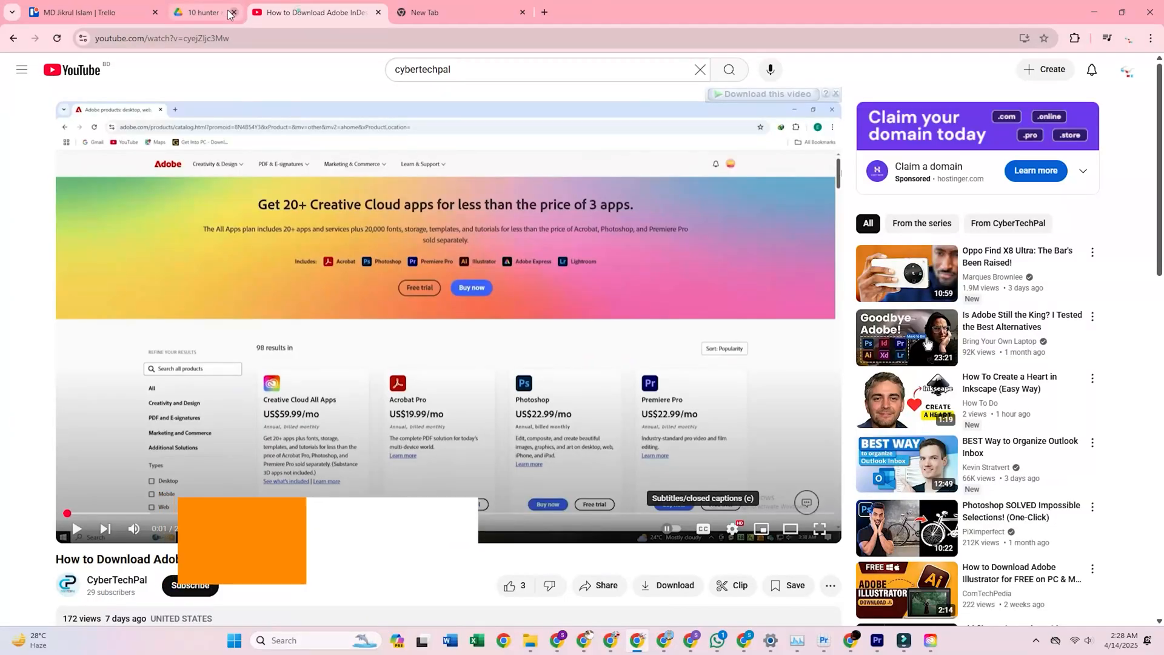
- Leave the YouTube tutorial and go to adobe.com/products/aftereffects.html
{"action": "left_click", "coordinate": [234, 12]}
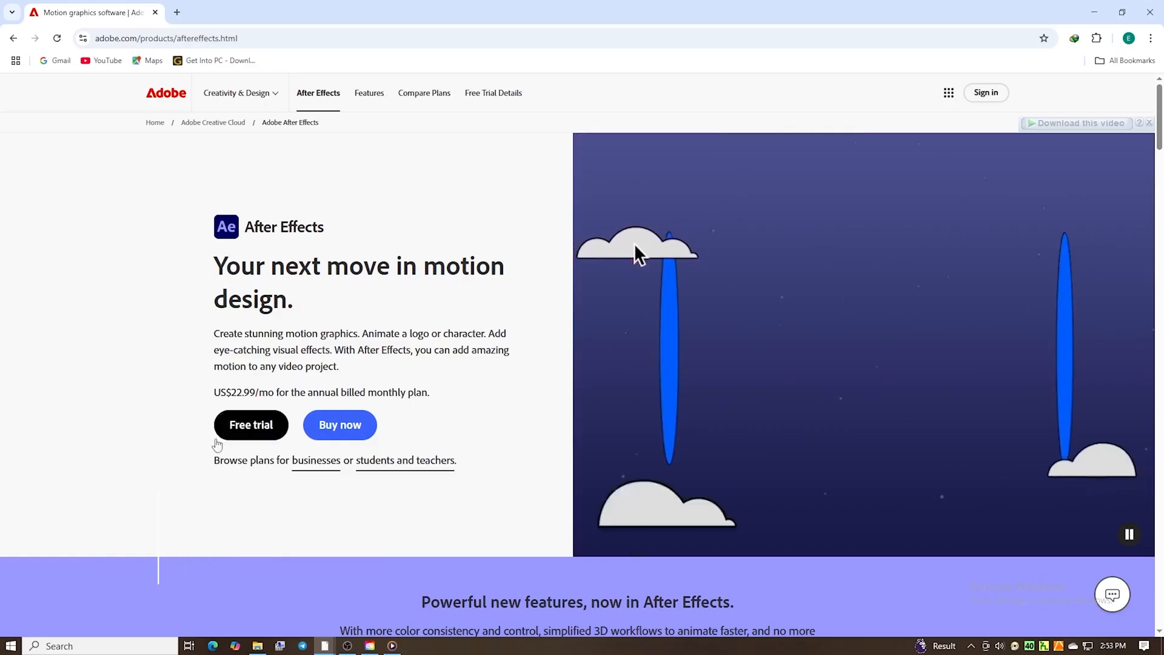
{"action": "mouse_move", "coordinate": [199, 478]}
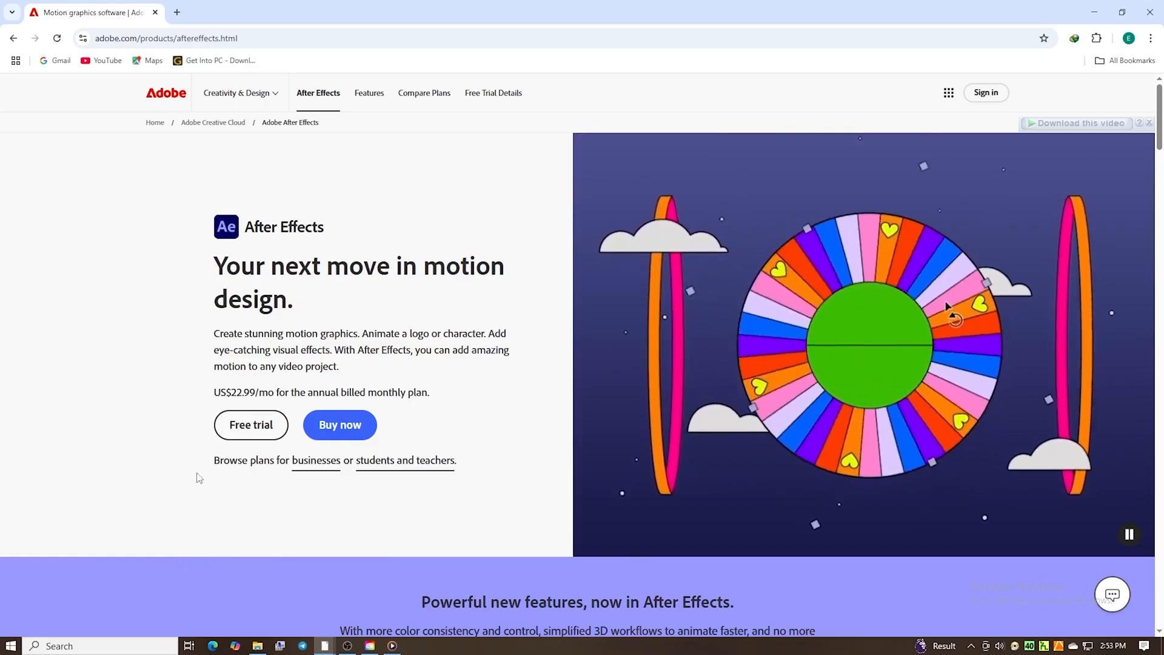
- Start the After Effects free trial for Individuals, annual billed monthly, with the Adobe Stock trial added, and continue
{"action": "left_click", "coordinate": [249, 424]}
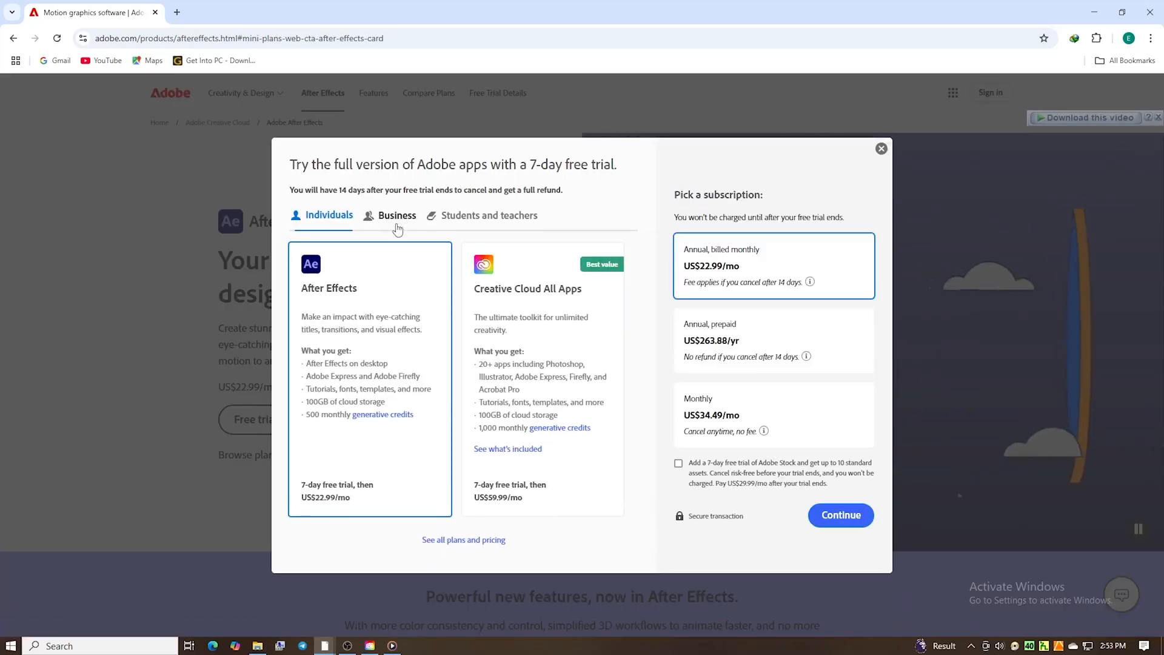
{"action": "left_click", "coordinate": [397, 215]}
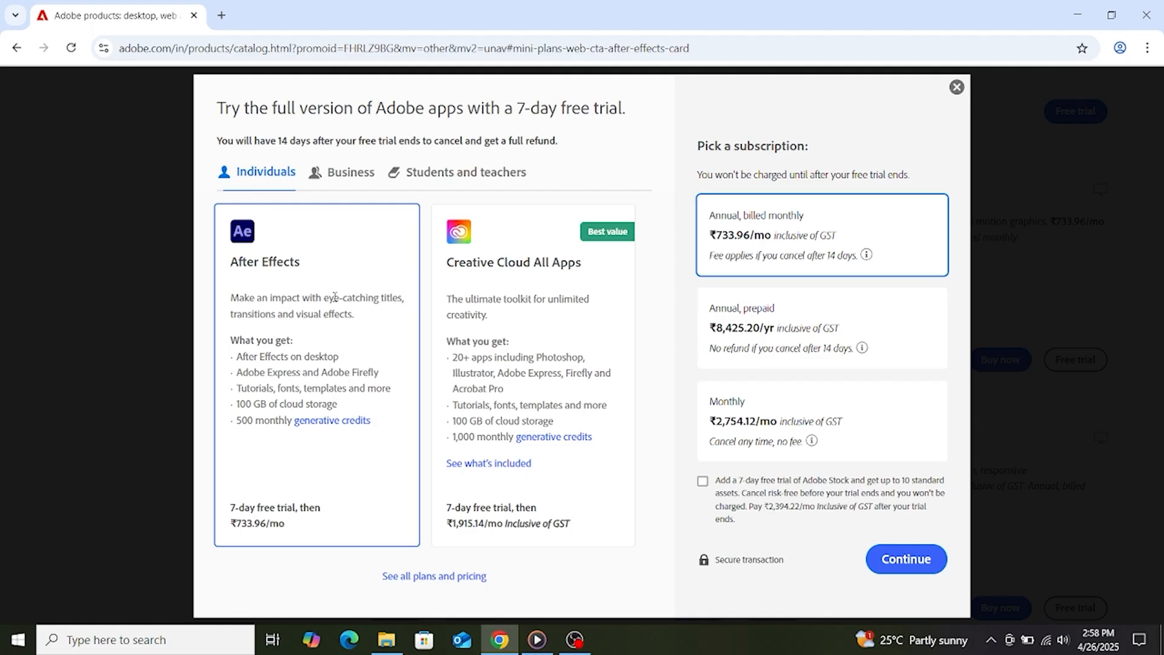
{"action": "mouse_move", "coordinate": [313, 488]}
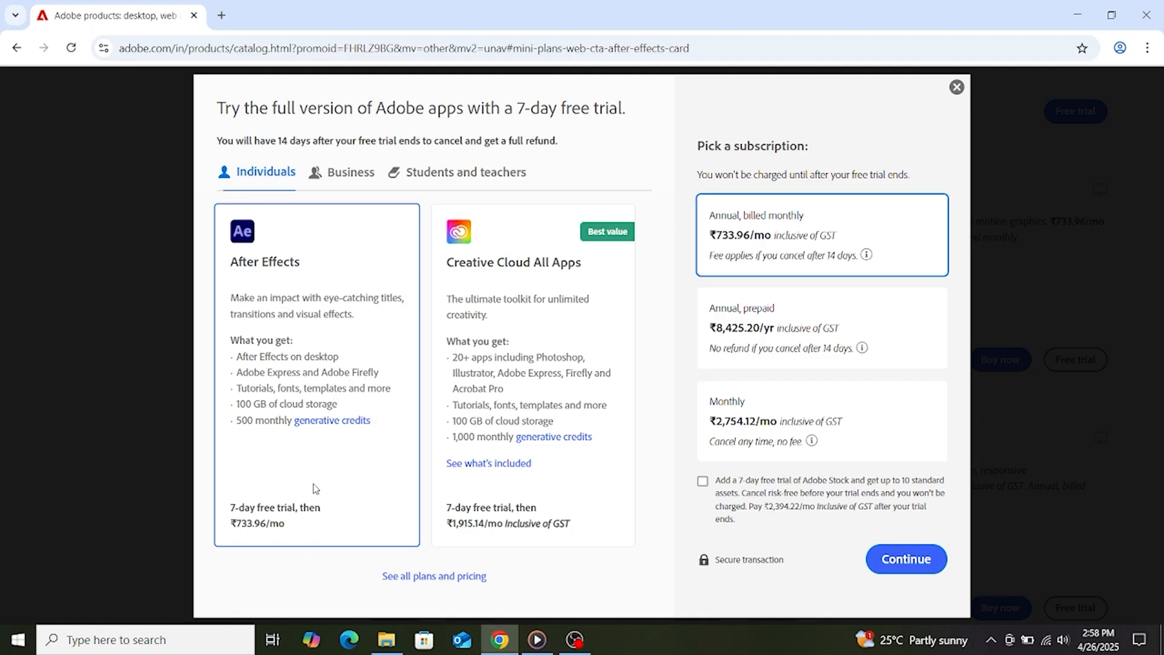
{"action": "mouse_move", "coordinate": [671, 475]}
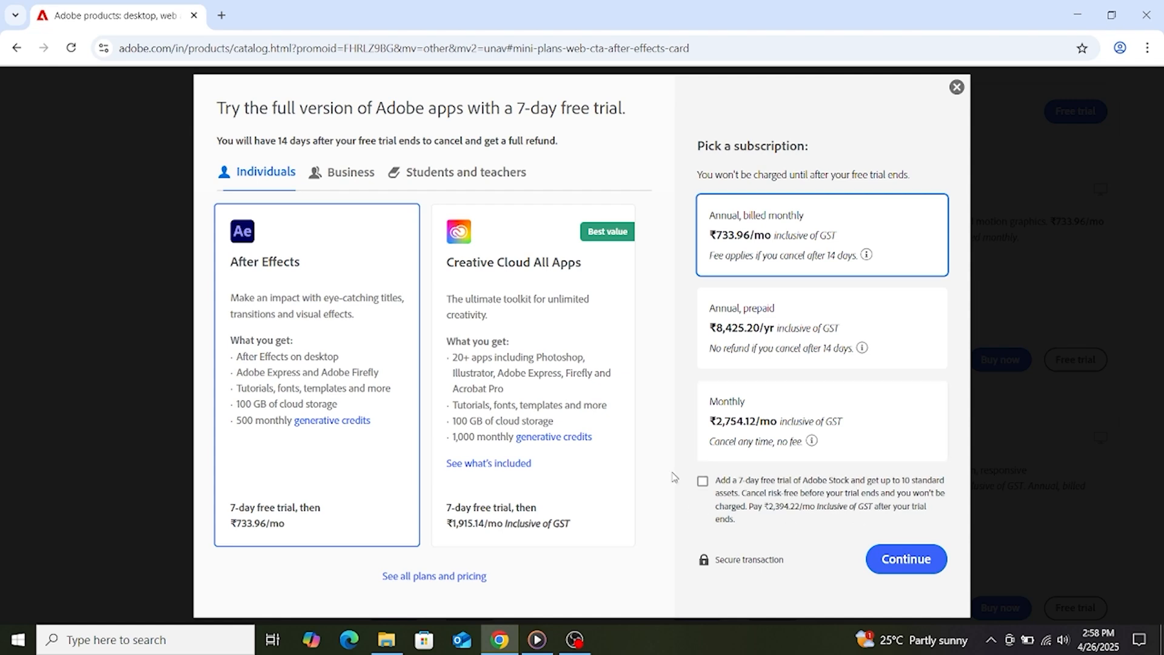
{"action": "mouse_move", "coordinate": [748, 496]}
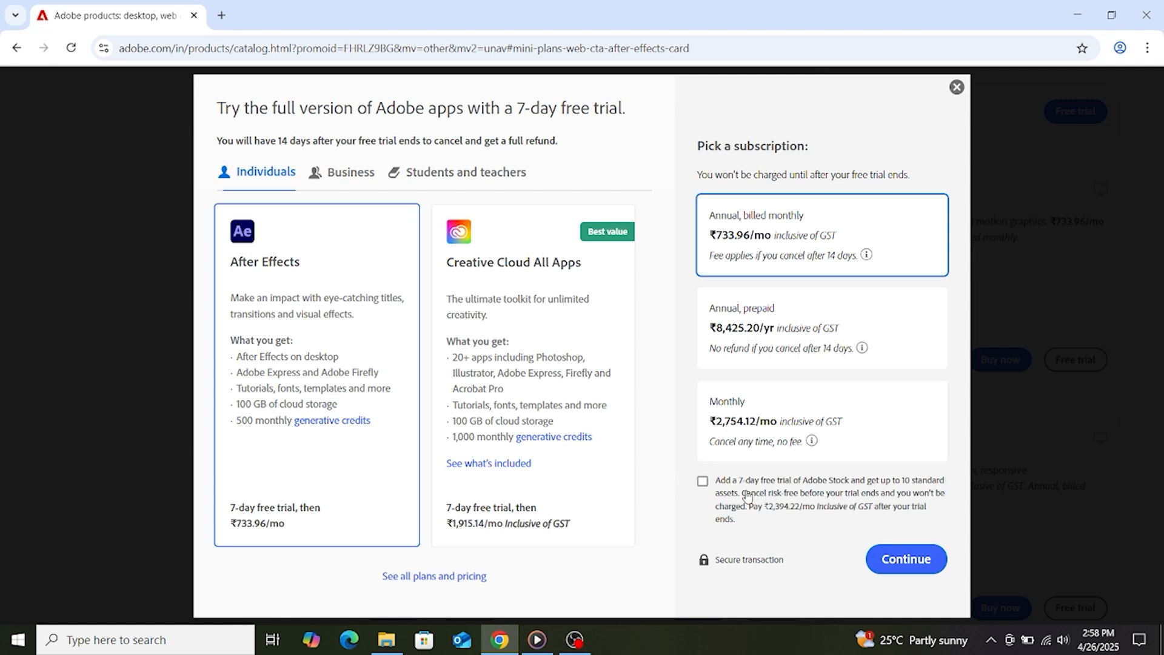
{"action": "left_click", "coordinate": [702, 481]}
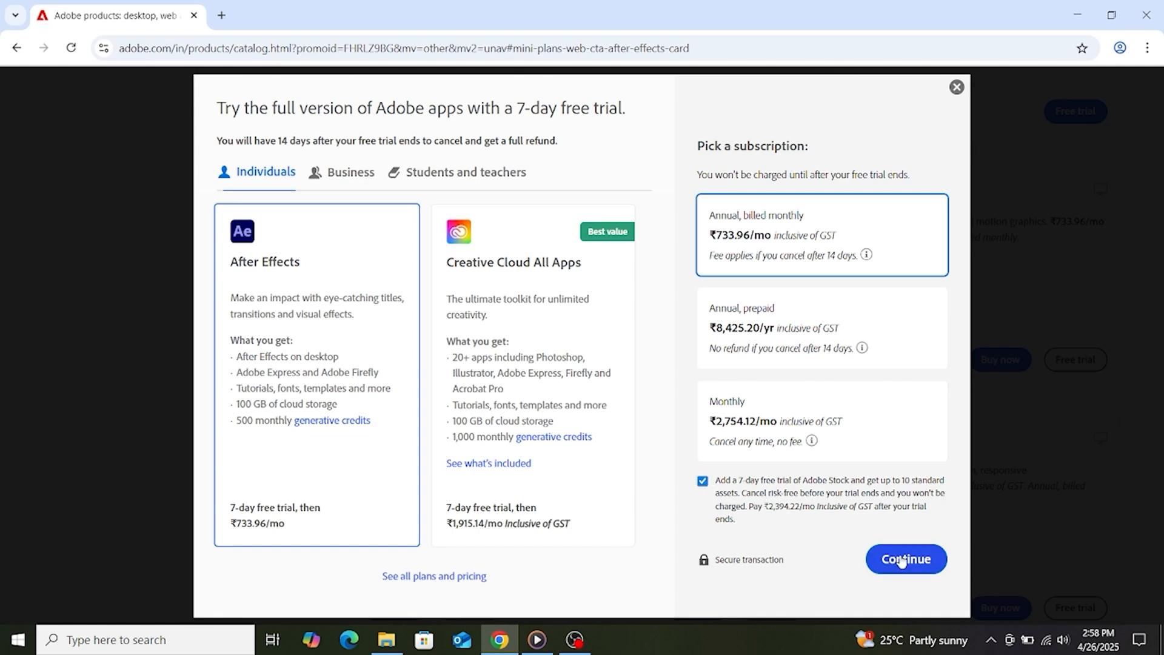
{"action": "left_click", "coordinate": [905, 557]}
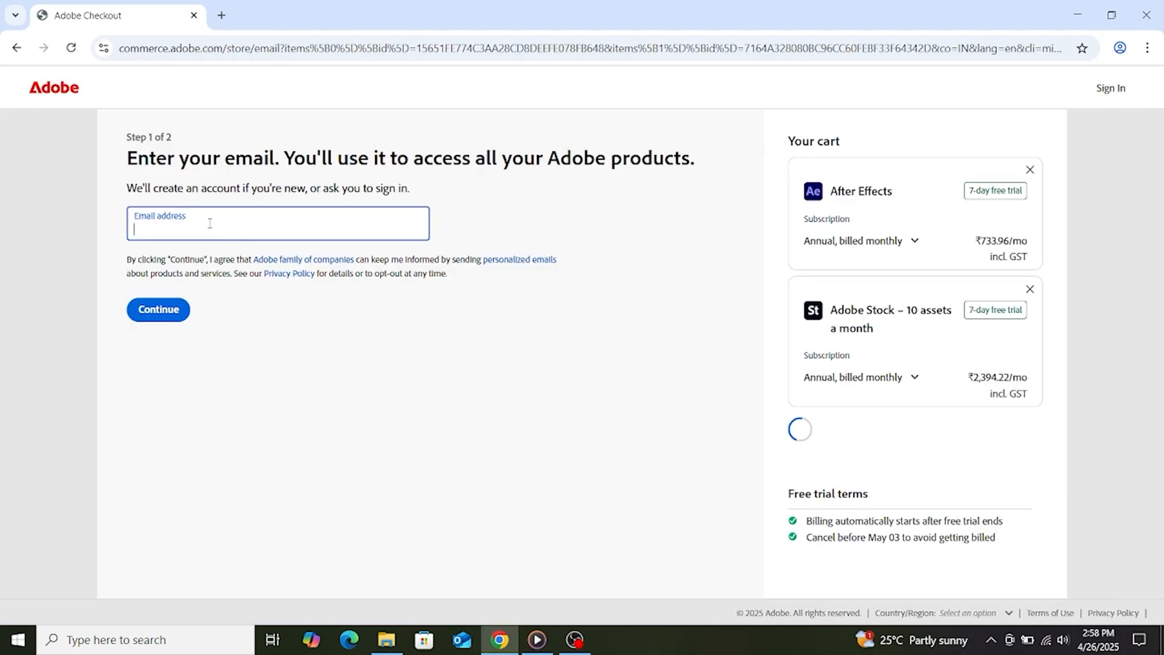
- Enter the account email, agree and subscribe to the trial, then download the Creative Cloud desktop app
{"action": "left_click", "coordinate": [157, 309]}
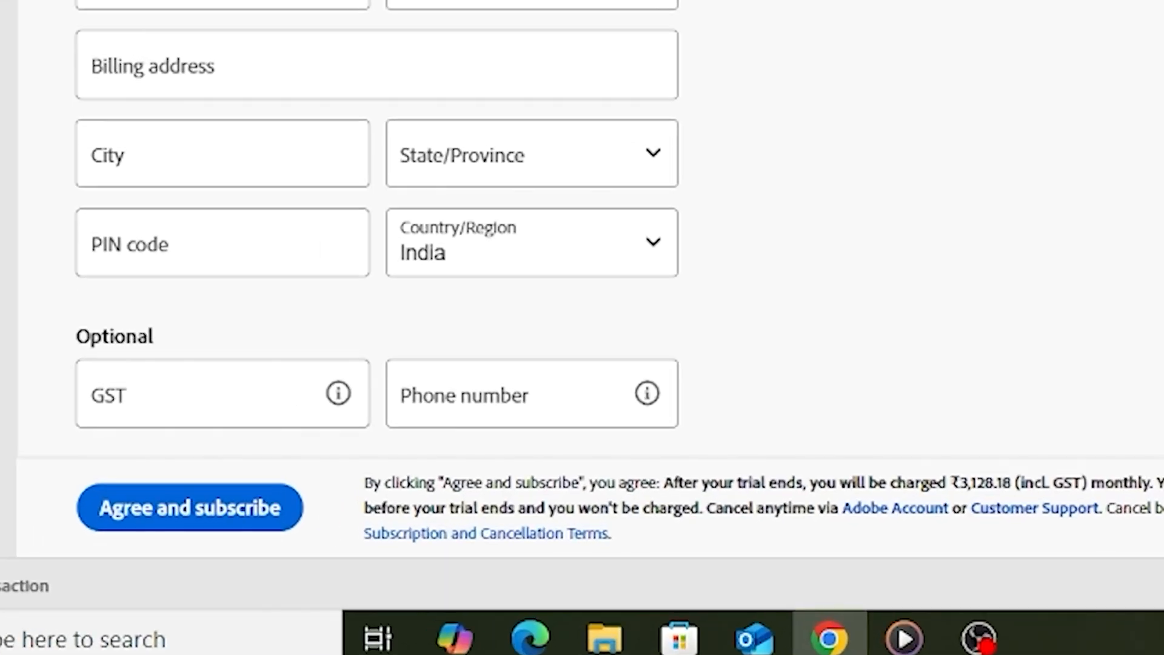
{"action": "left_click", "coordinate": [190, 506]}
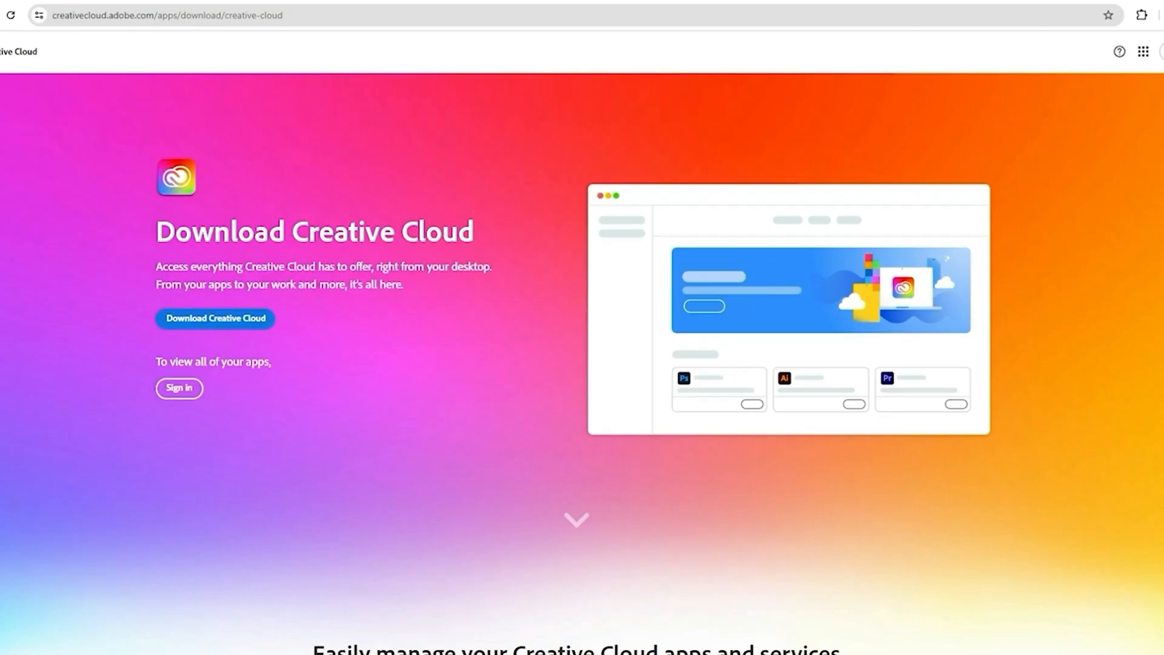
{"action": "left_click", "coordinate": [215, 318]}
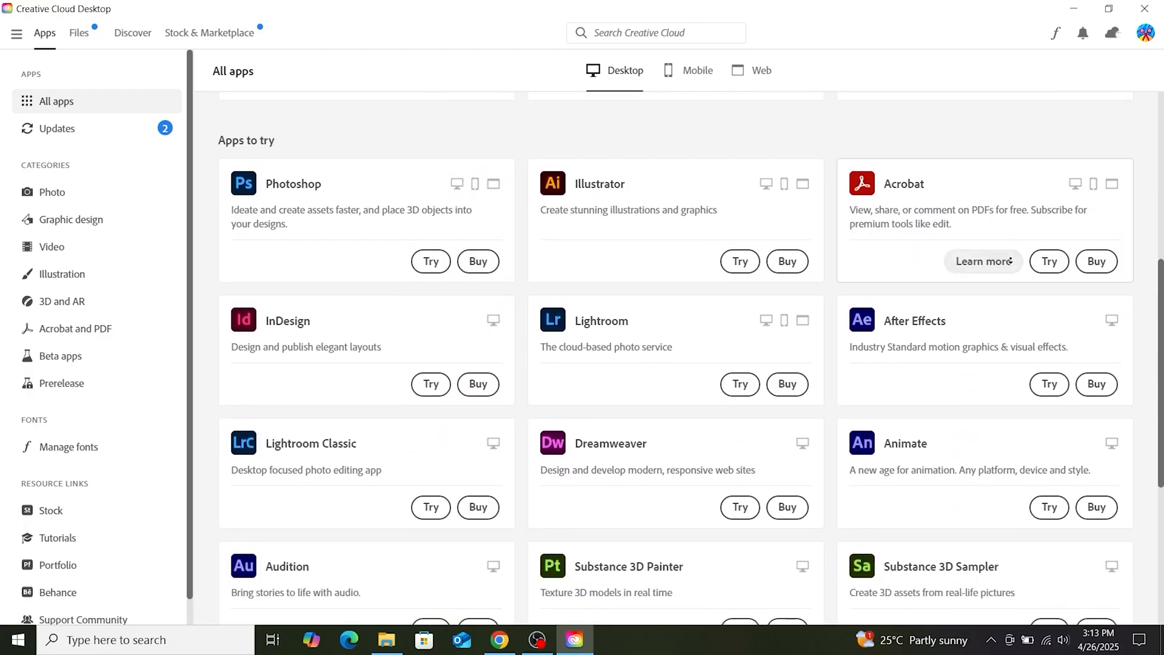
- Find After Effects in the All apps list and choose Try to install the trial
{"action": "scroll", "scroll_direction": "down", "scroll_amount": 3}
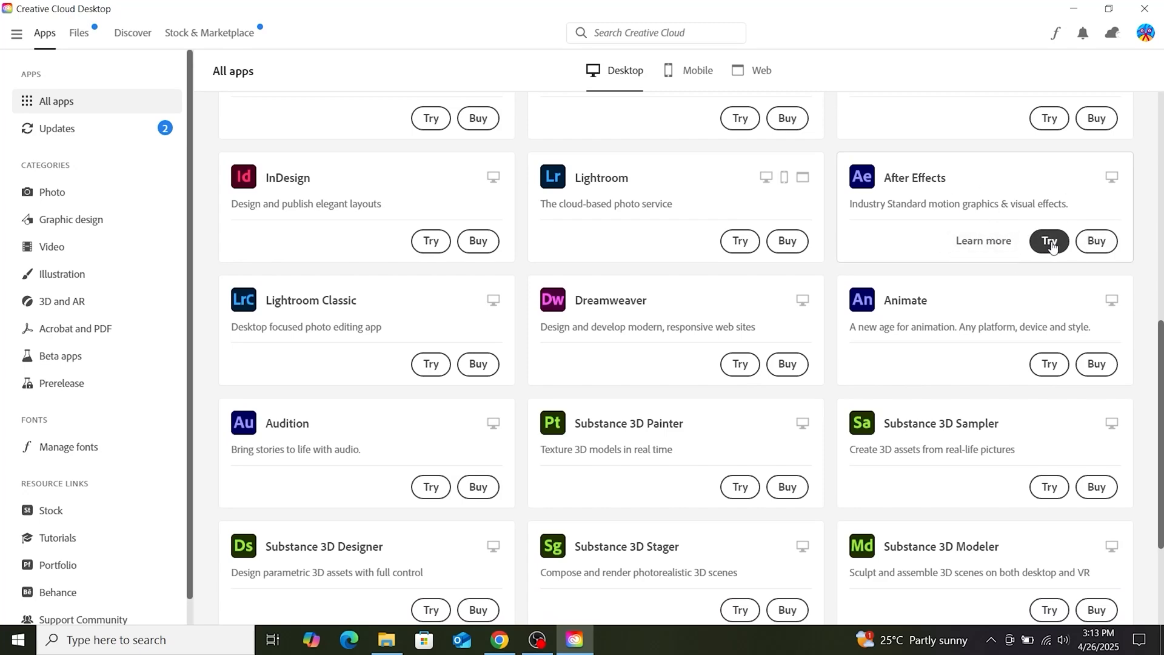
{"action": "left_click", "coordinate": [1048, 240]}
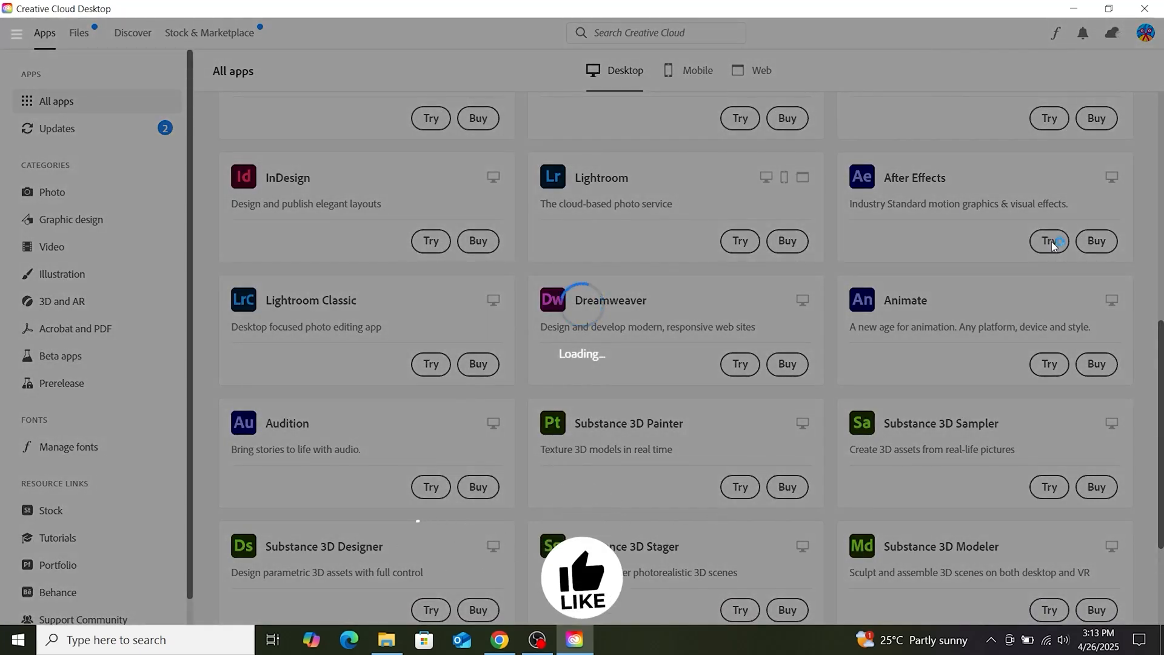